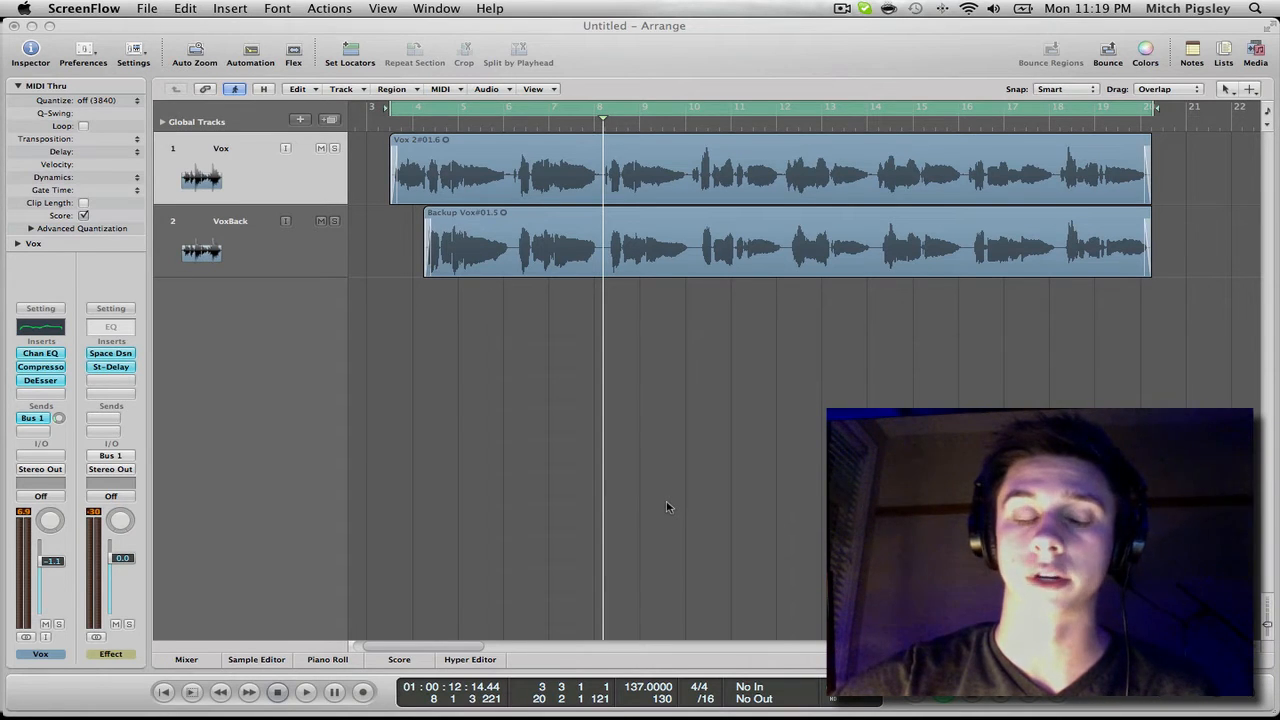
mouse_move(312, 451)
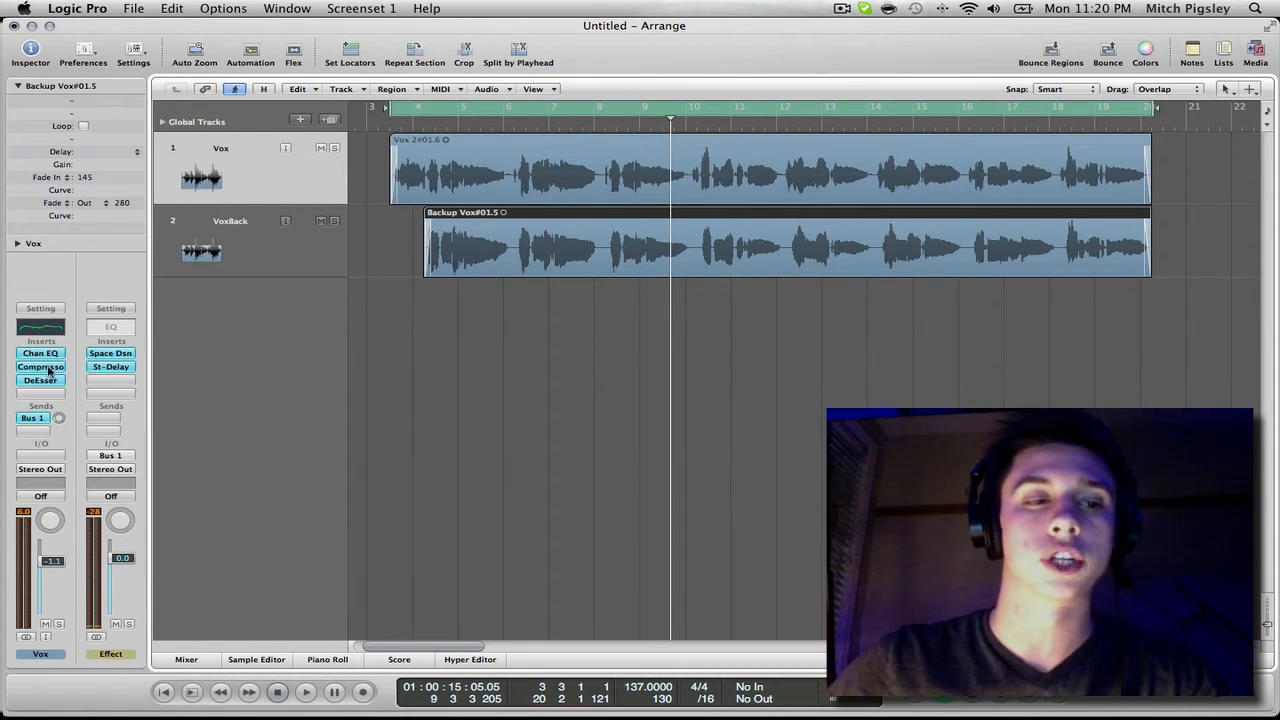
- Show the mixer with the Vox, VoxBack, Effect, Output and Master strips
left_click(41, 366)
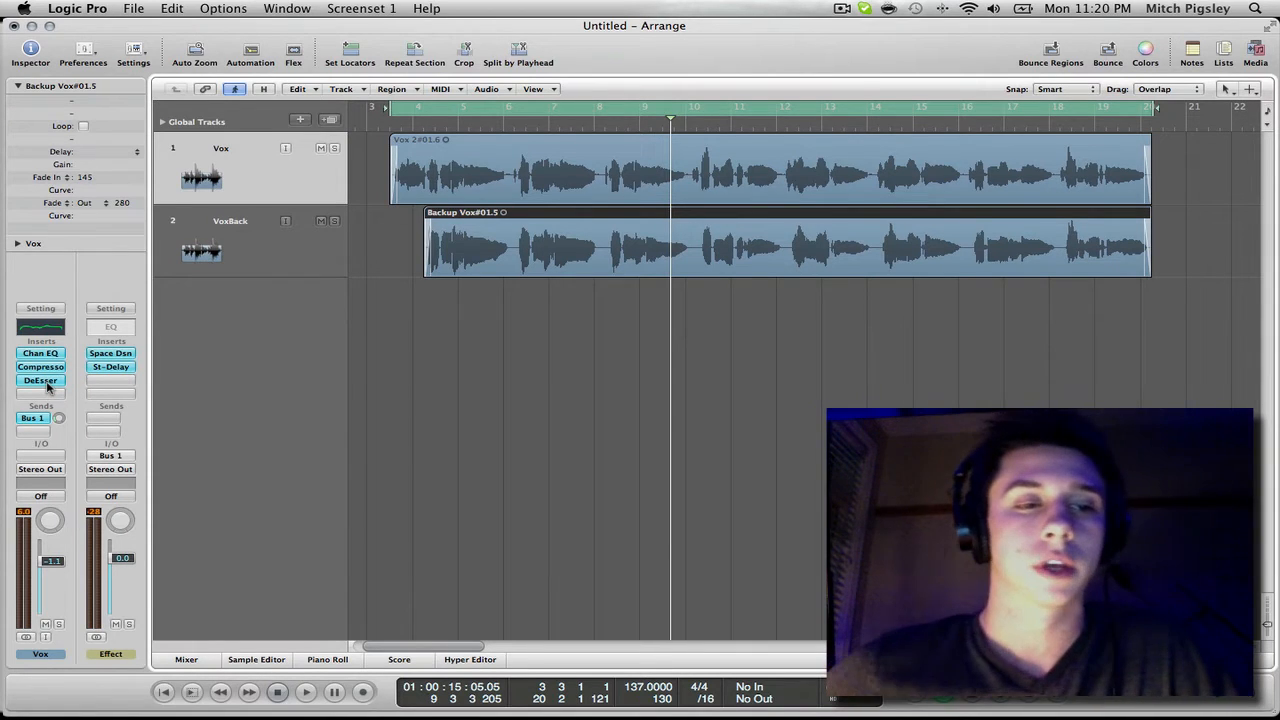
left_click(186, 659)
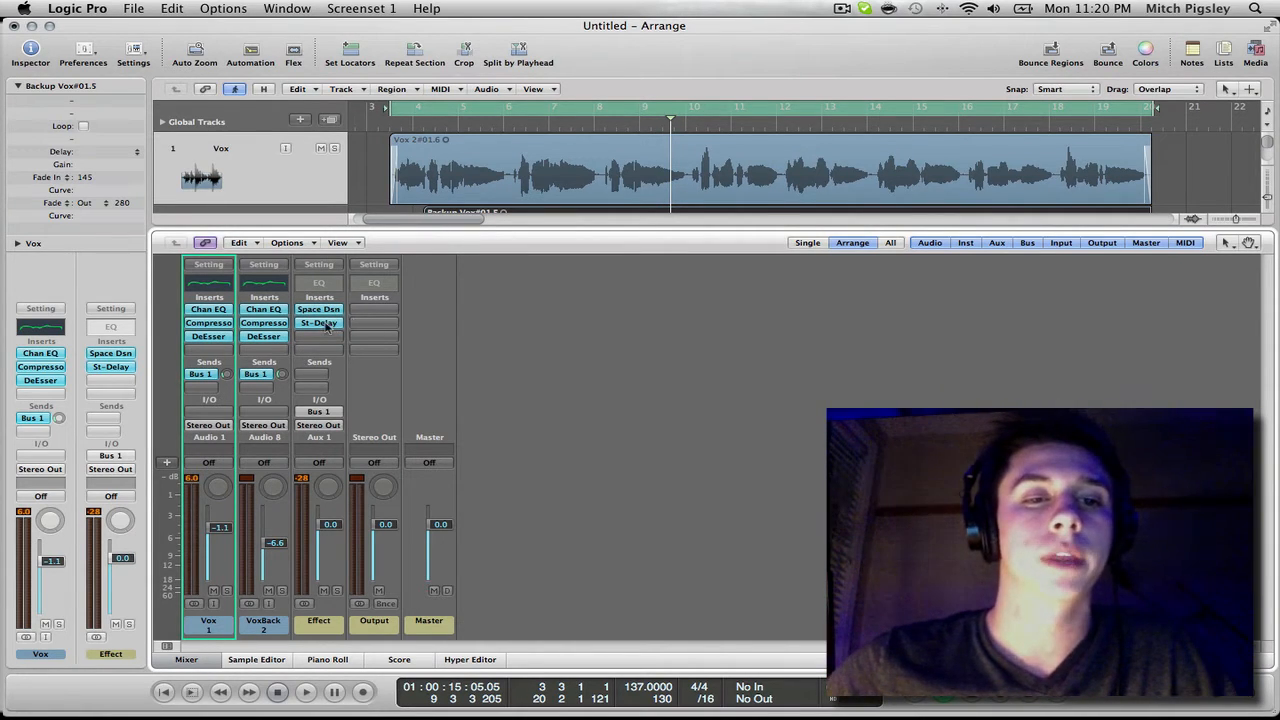
- Put a Direction Mixer on the VoxBack strip and open its spread to 1.0
double_click(319, 322)
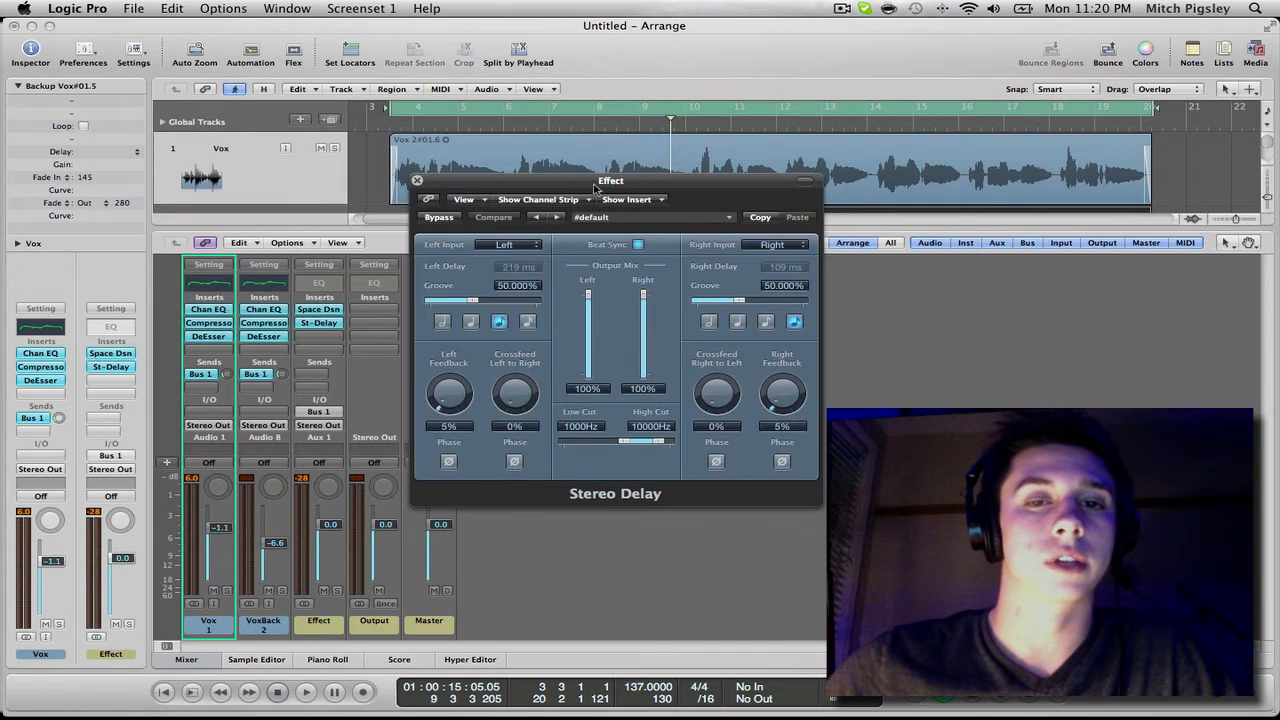
left_click_drag(610, 180, 662, 153)
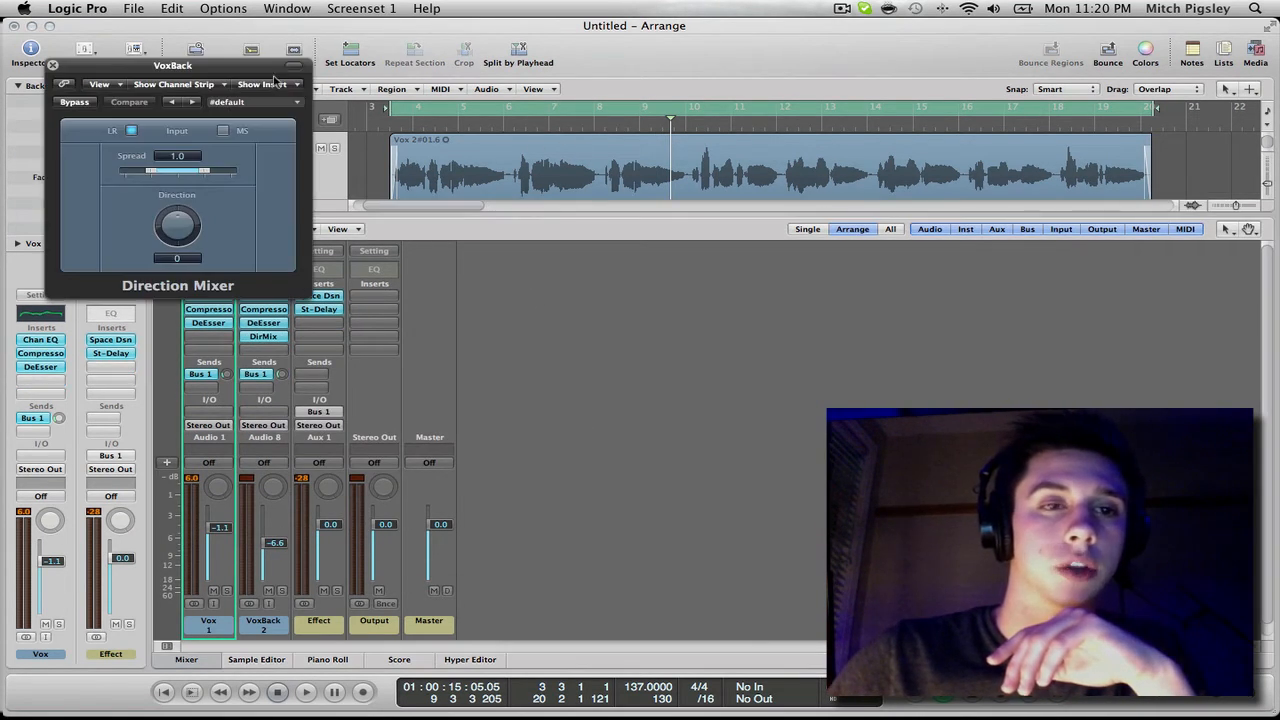
- Set the VoxBack Direction Mixer to a spread of about 1.6 and direction +6
left_click_drag(172, 65, 538, 91)
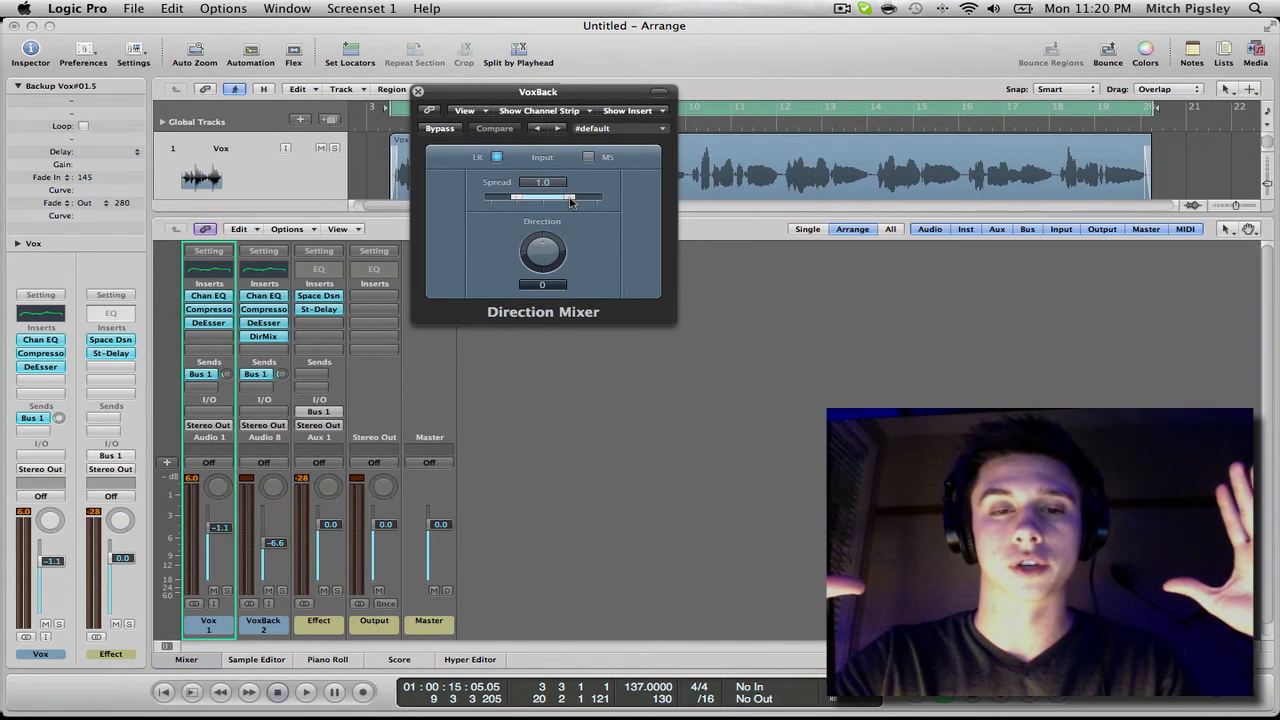
left_click_drag(570, 197, 540, 197)
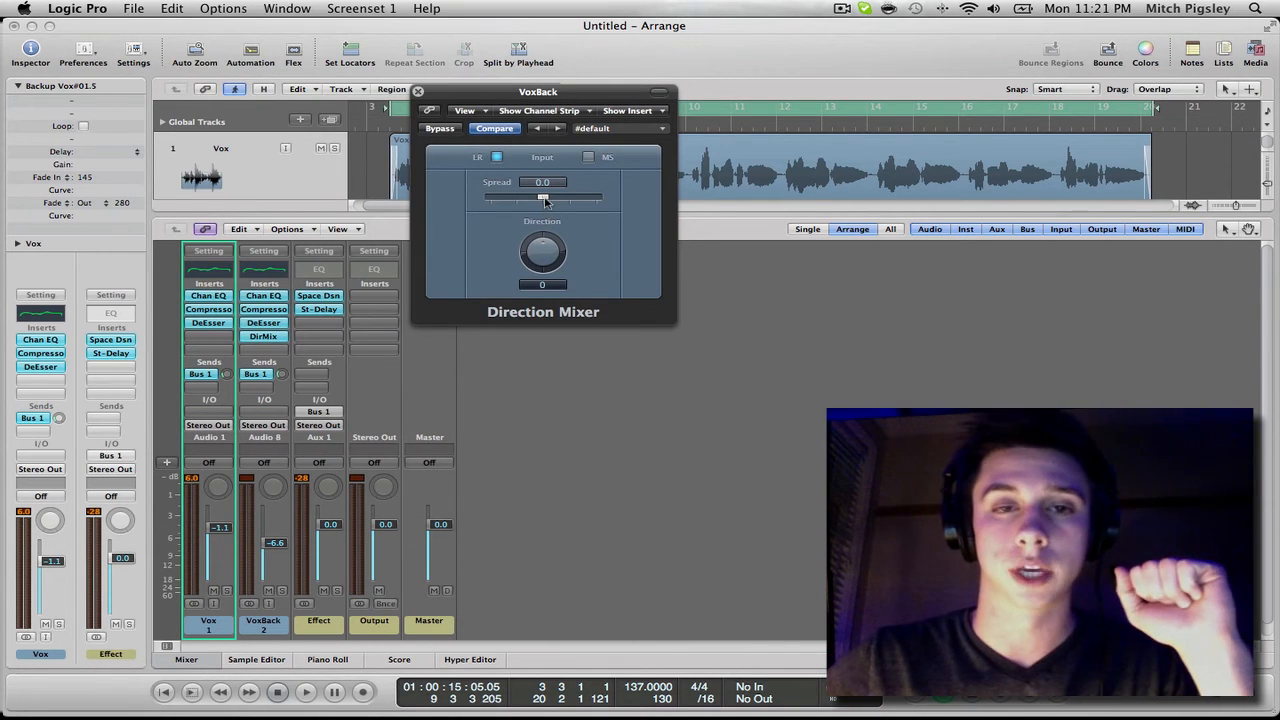
left_click_drag(543, 197, 595, 197)
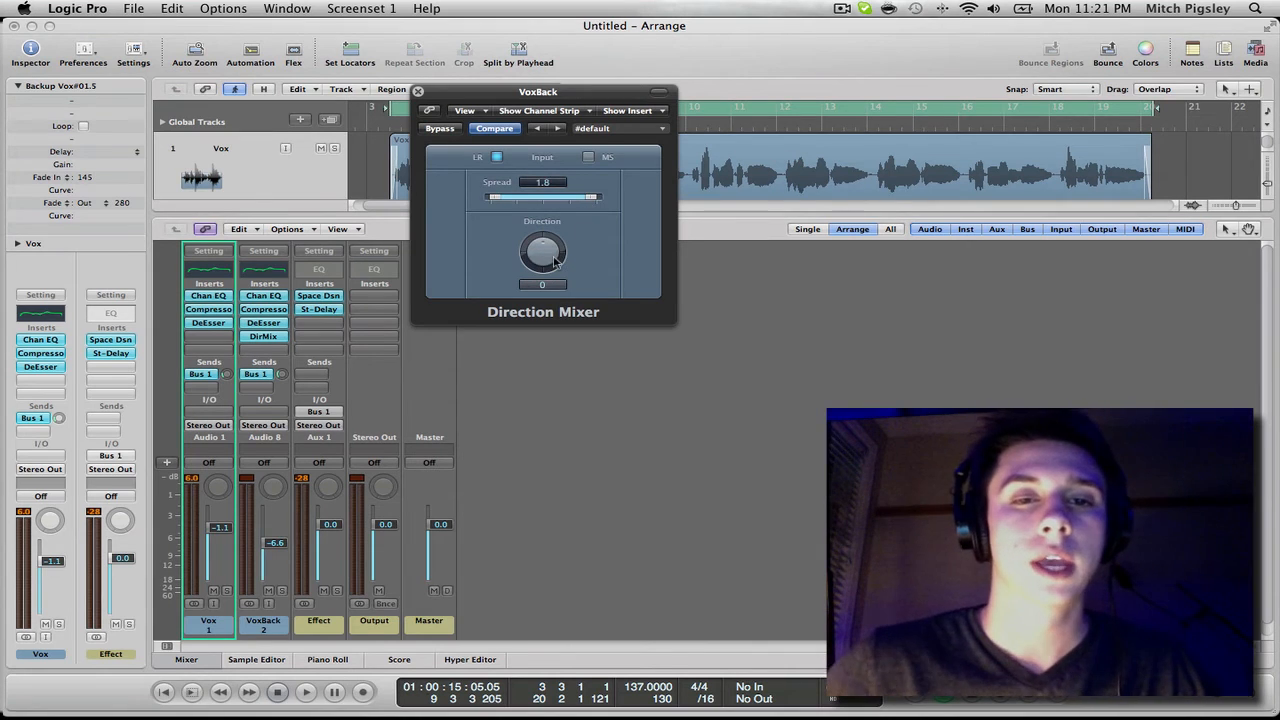
left_click_drag(543, 250, 555, 230)
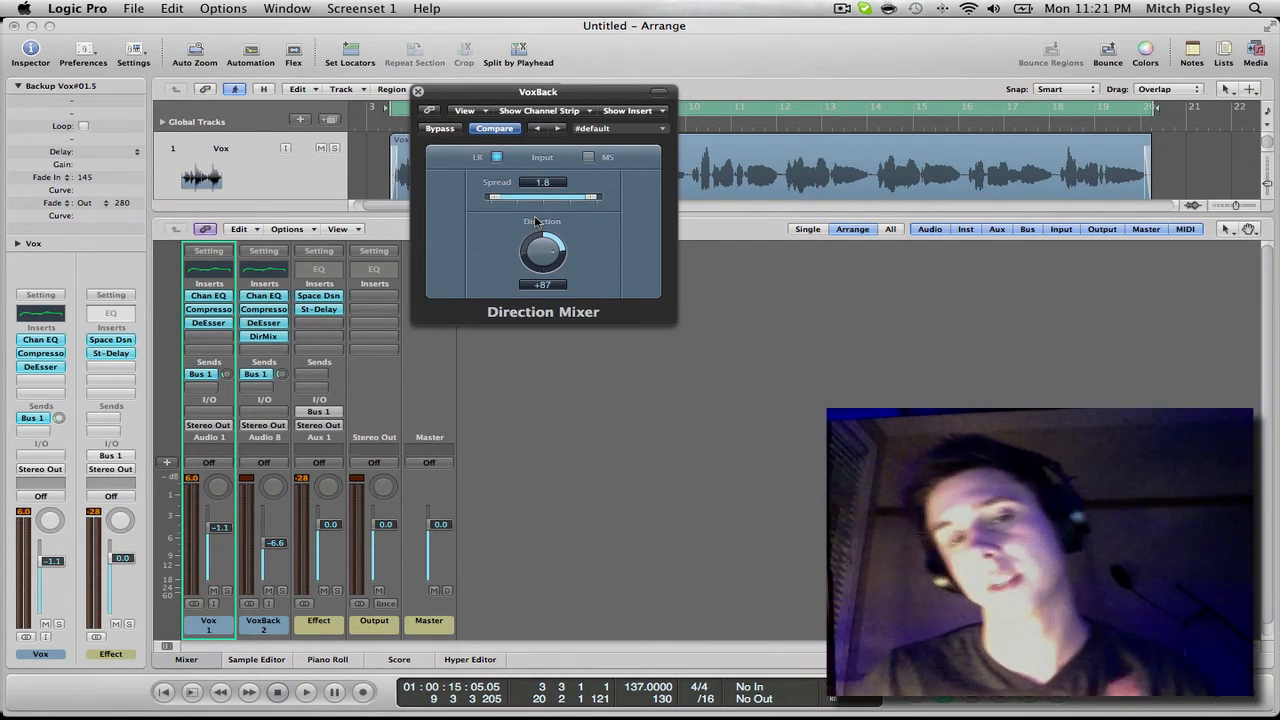
left_click_drag(543, 250, 543, 265)
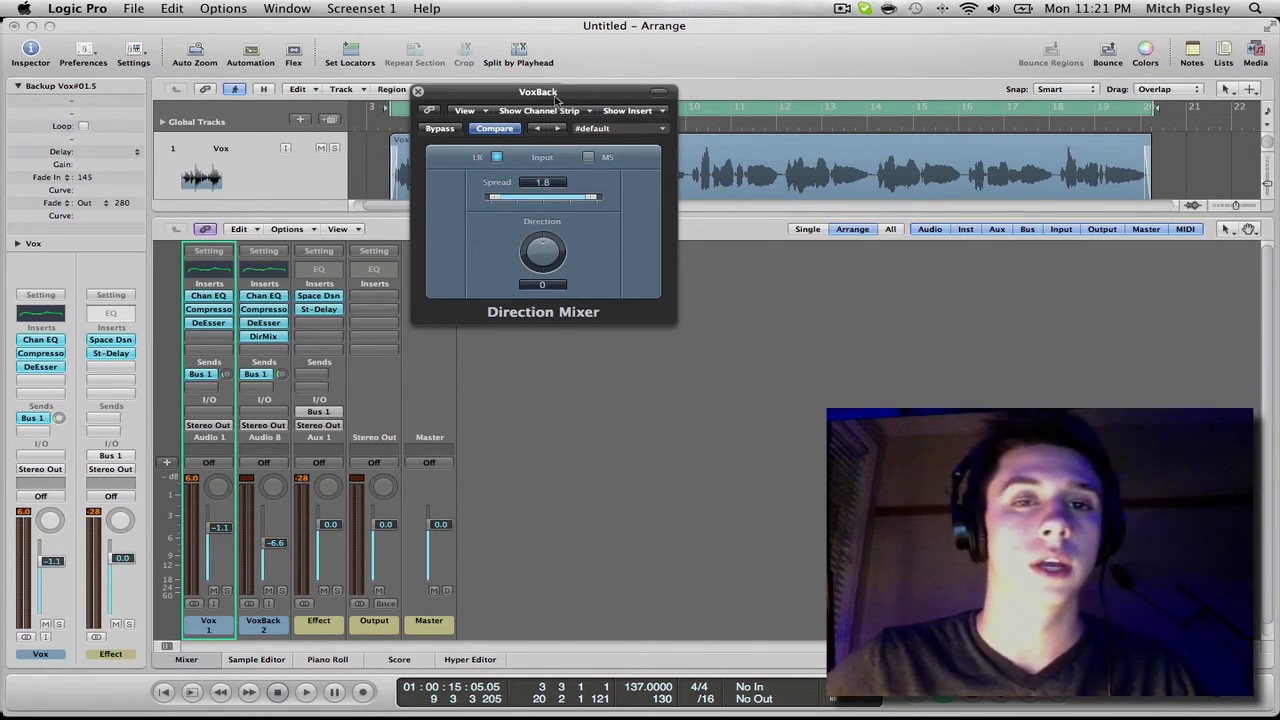
left_click_drag(538, 91, 600, 158)
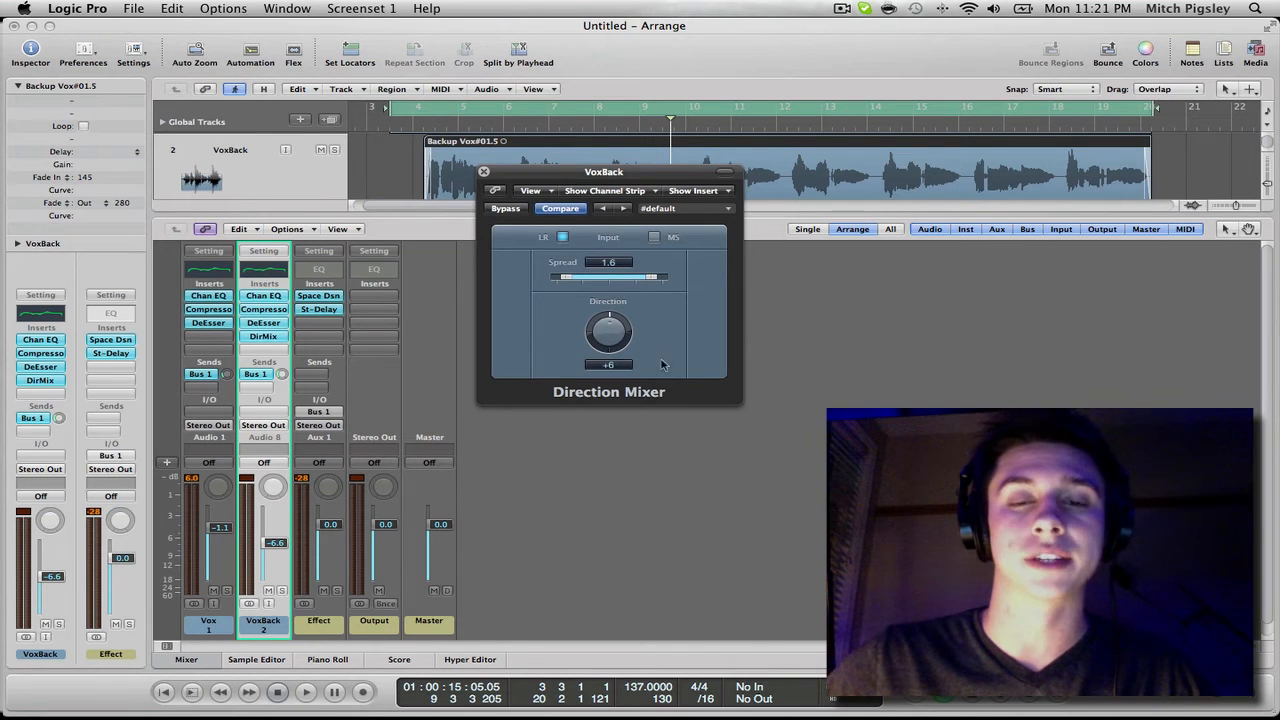
- Move the VoxBack Direction Mixer window aside
left_click_drag(604, 171, 705, 221)
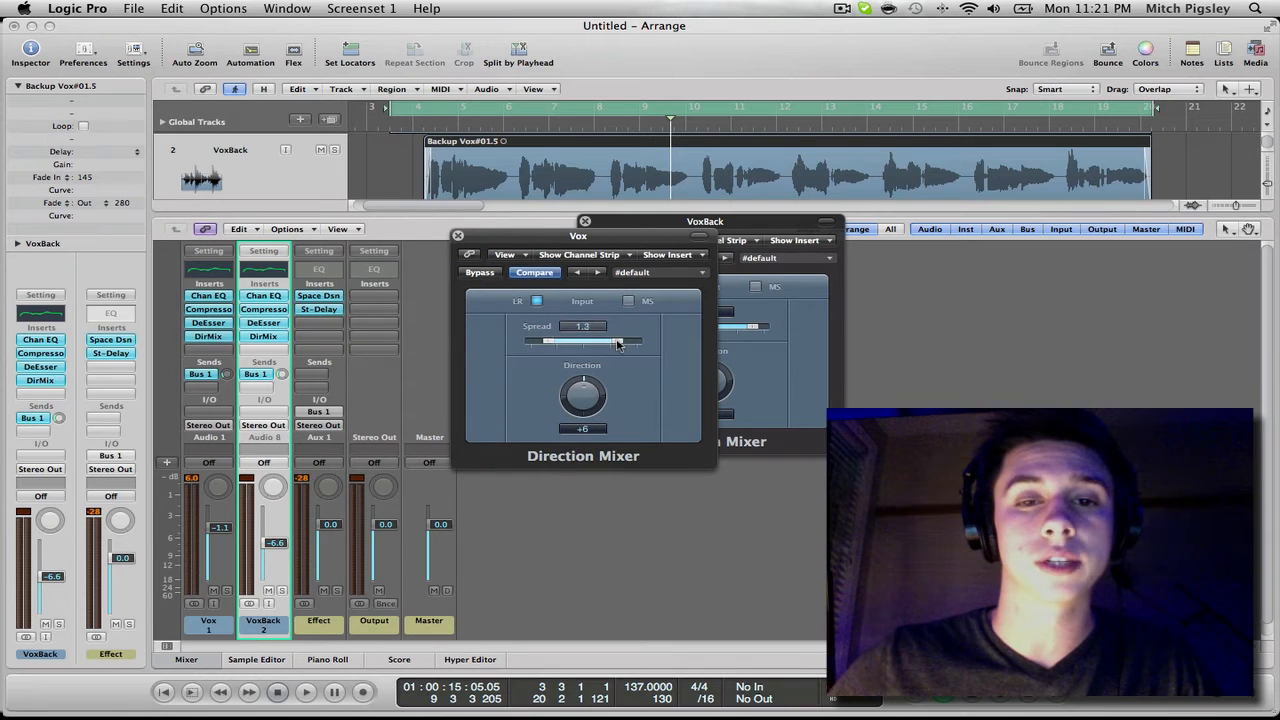
- Narrow the Vox Direction Mixer to spread 0.4 and direction -3, then close it
left_click_drag(617, 342, 583, 342)
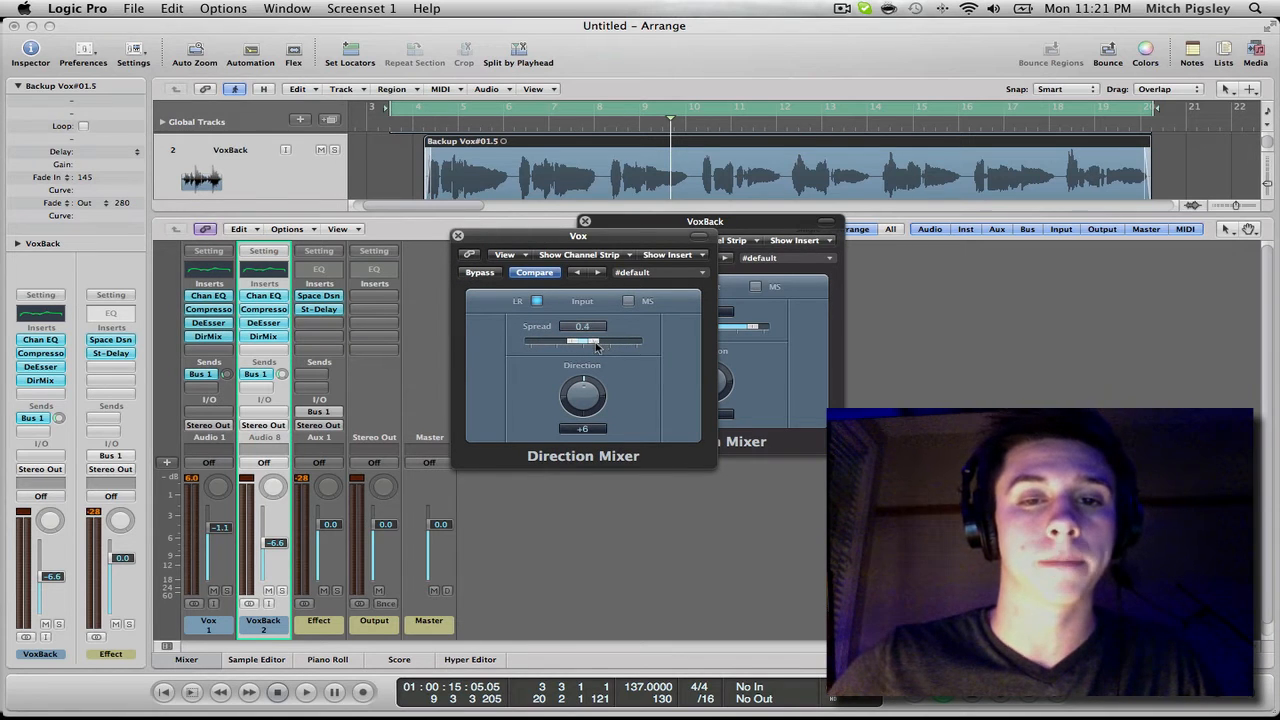
left_click_drag(583, 395, 583, 400)
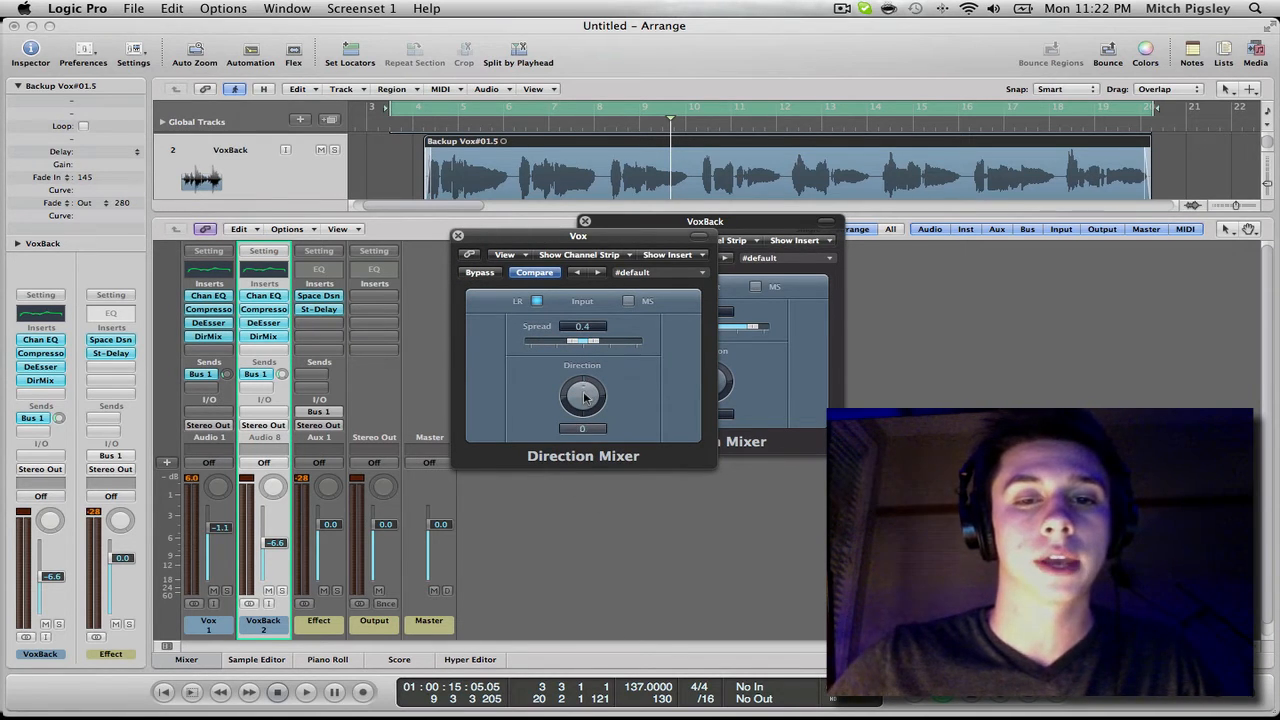
left_click_drag(583, 395, 575, 405)
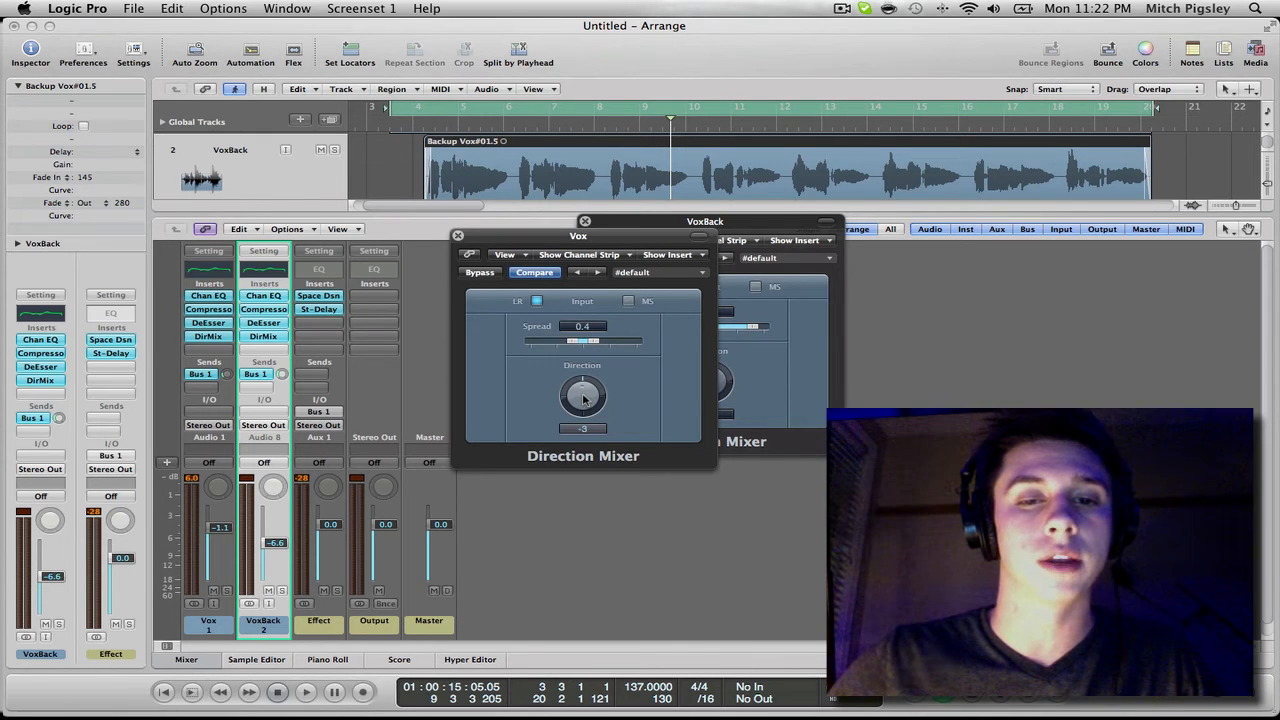
left_click(583, 397)
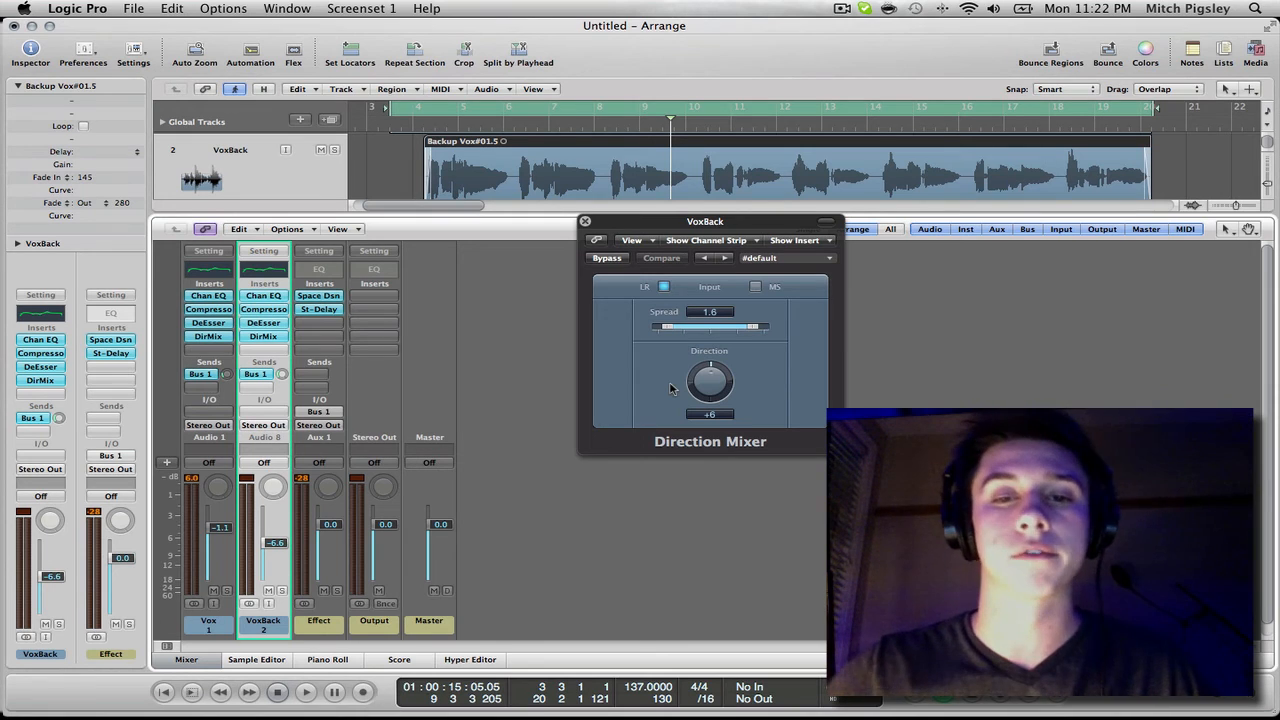
- Close the VoxBack Direction Mixer window and return to the Arrange area
left_click_drag(705, 221, 675, 182)
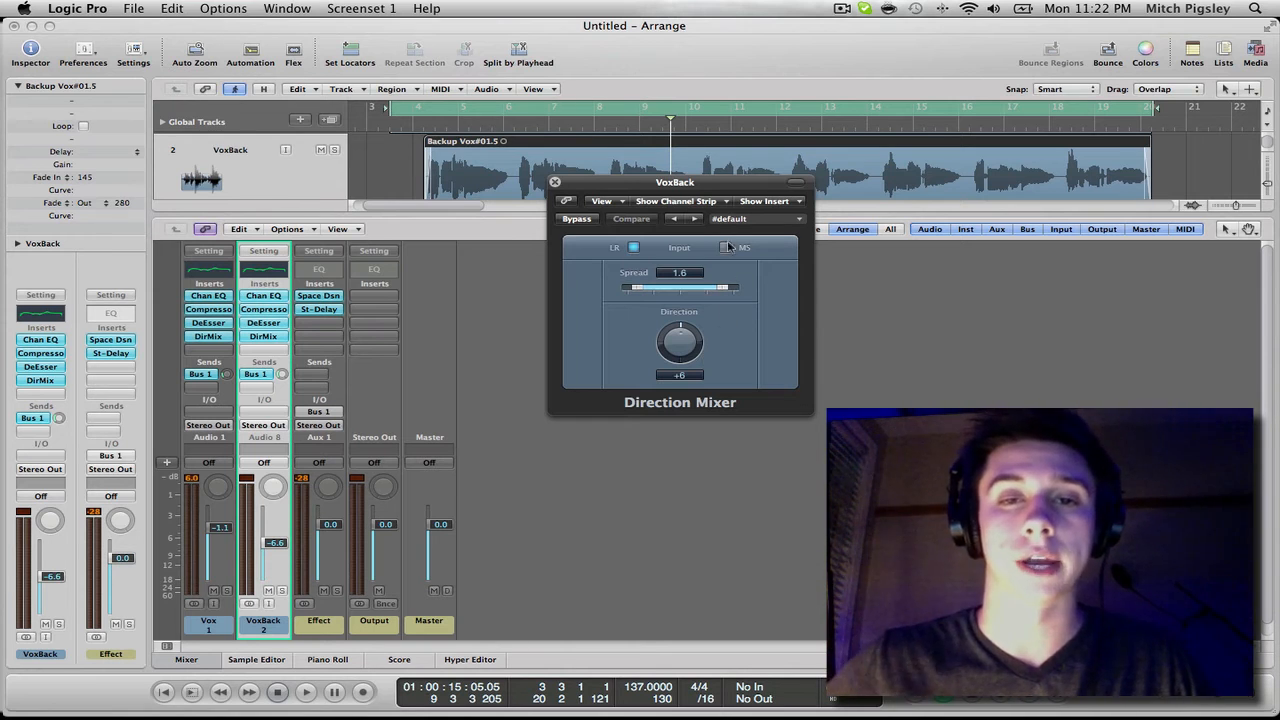
left_click(555, 182)
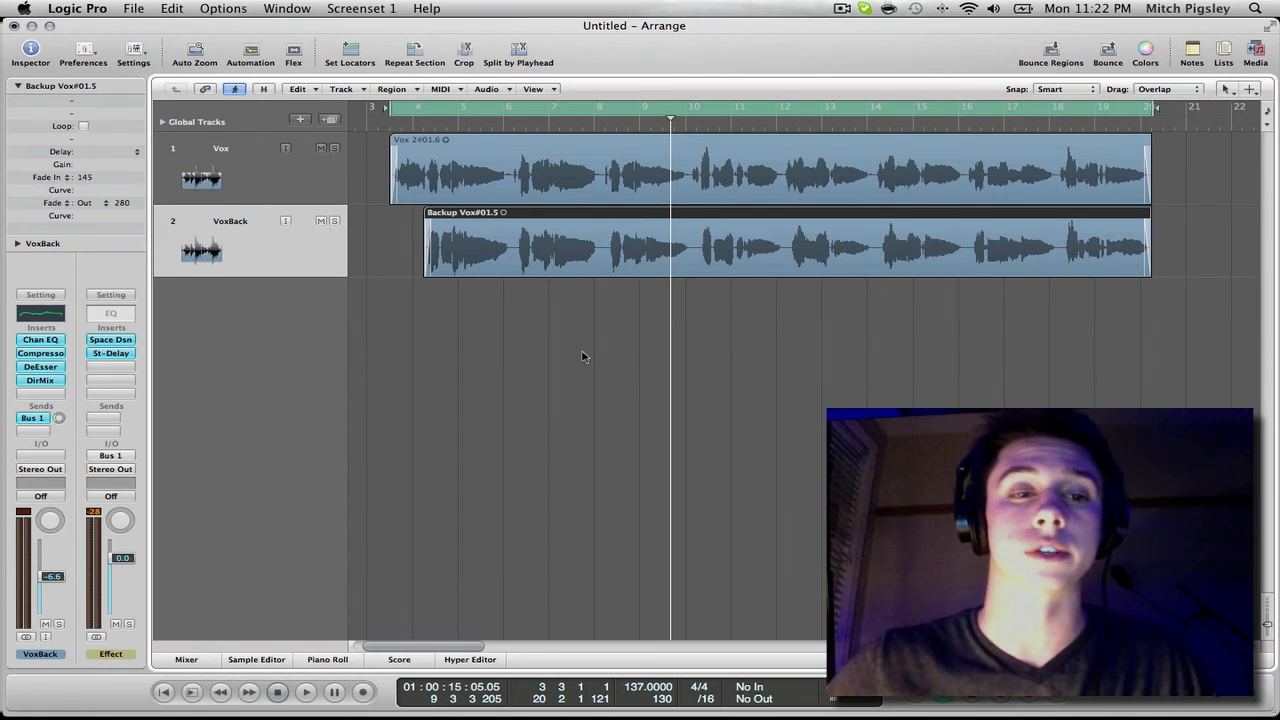
- Bring the Mixer back to compare the vocals with Direction Mixers bypassed
left_click(305, 691)
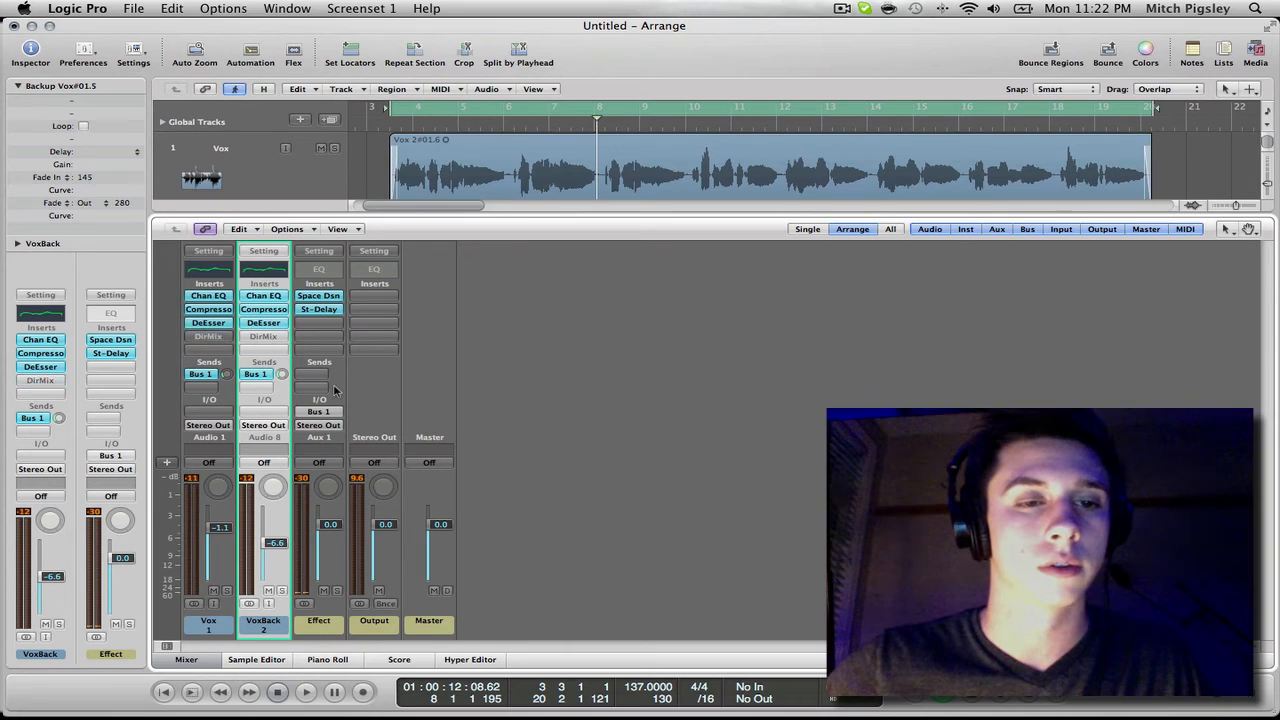
left_click(305, 691)
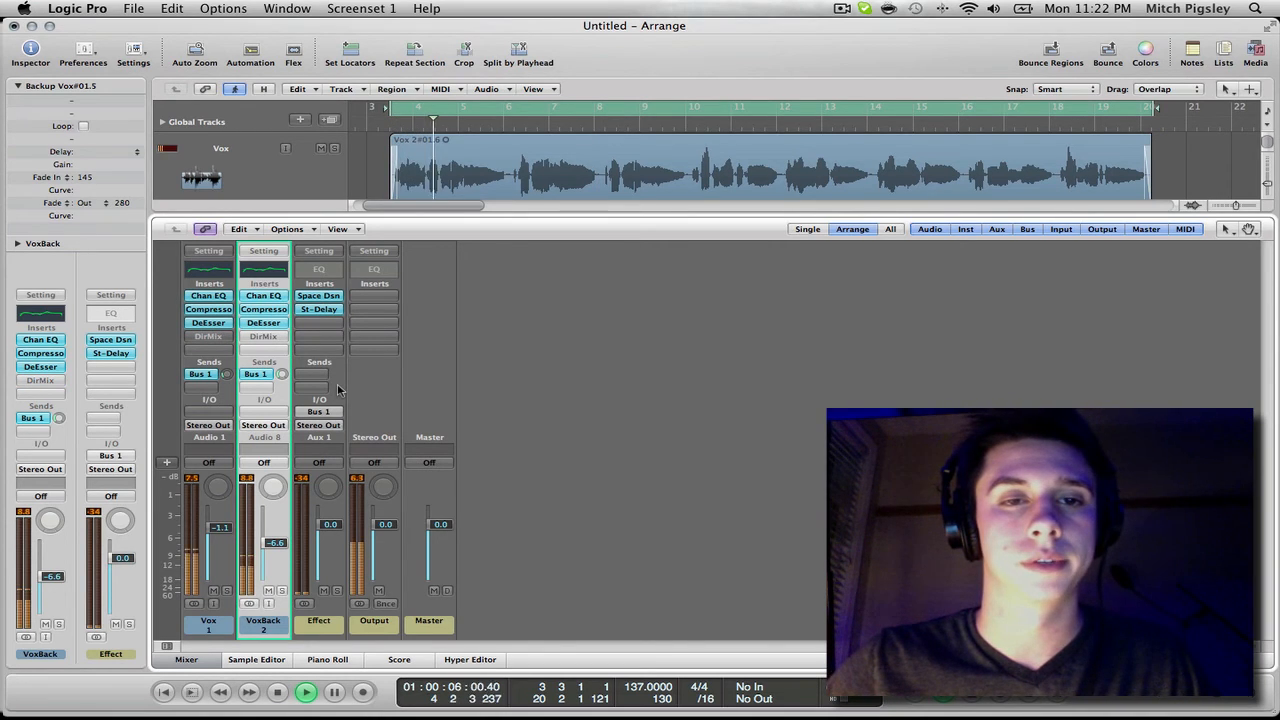